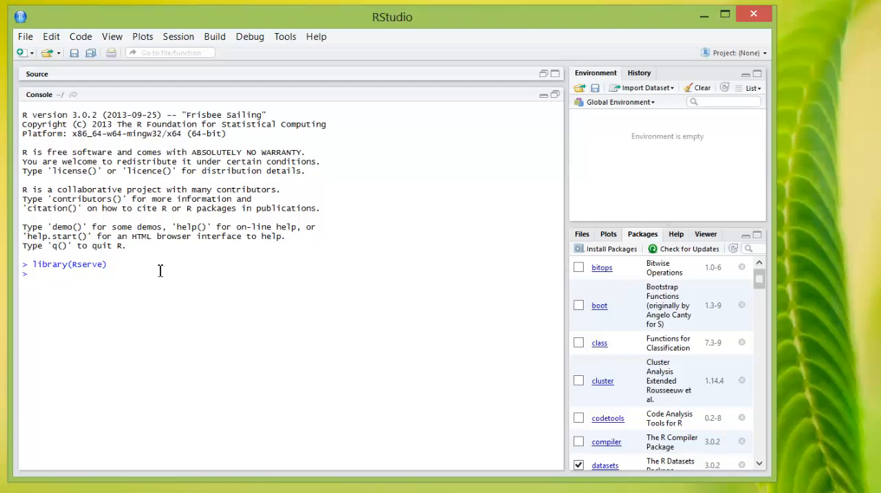
Enter the run.Rserve(port) command in the RStudio console to start Rserve
{"action": "type", "text": "run."}
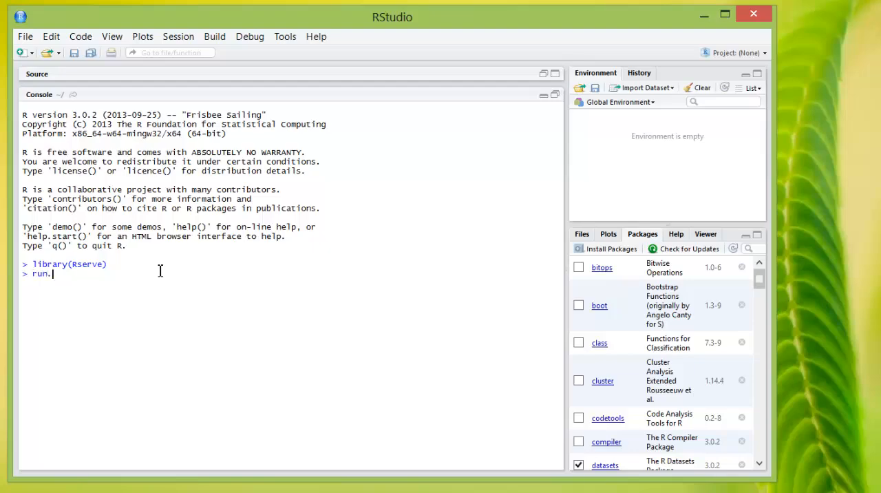
{"action": "type", "text": "Rserve(port"}
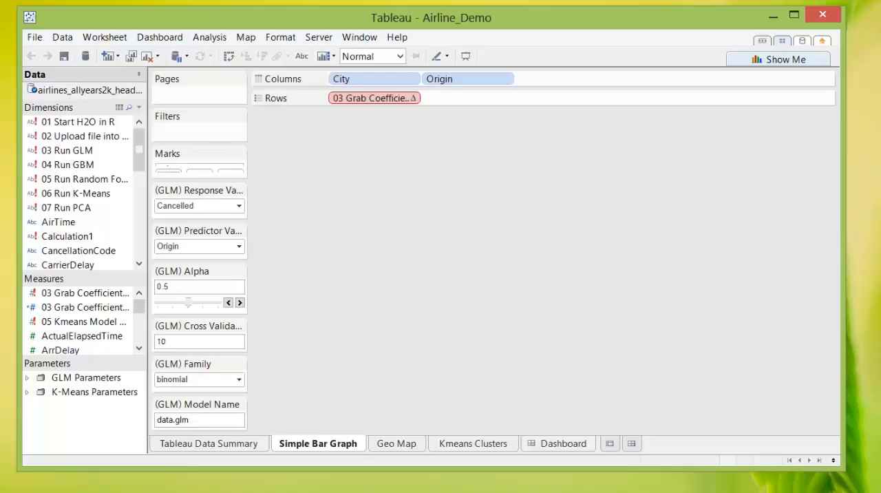
{"action": "mouse_move", "coordinate": [519, 308]}
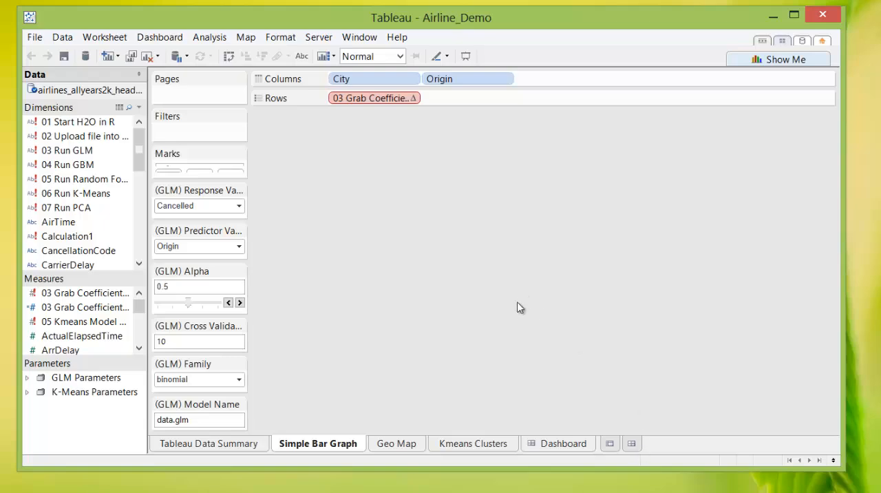
{"action": "mouse_move", "coordinate": [399, 37]}
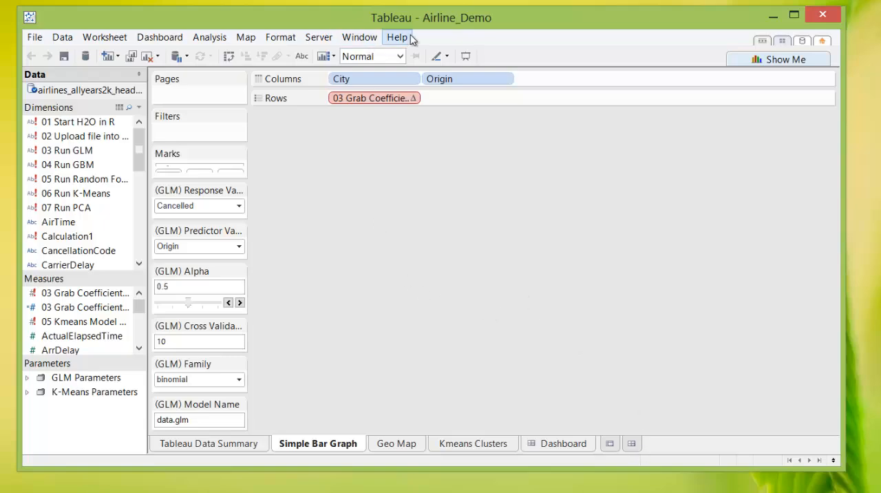
Point Tableau's R connection at localhost, confirm the test succeeds, and save
{"action": "left_click", "coordinate": [397, 36]}
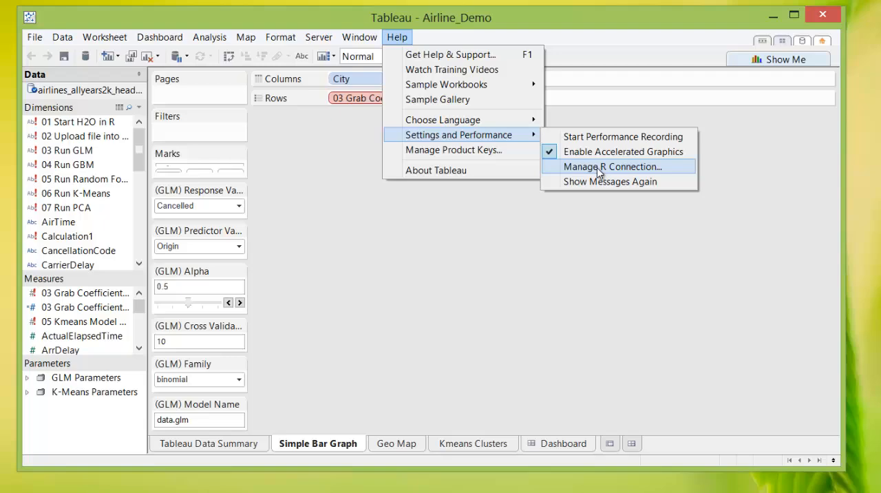
{"action": "left_click", "coordinate": [611, 166]}
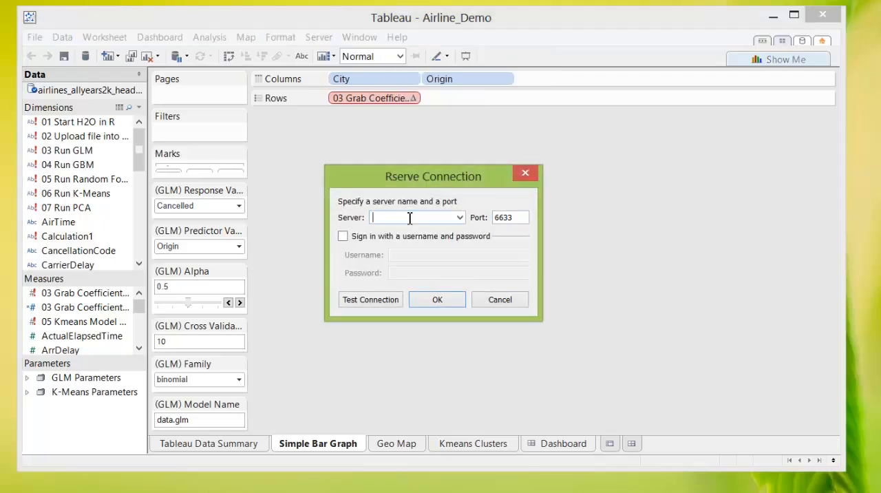
{"action": "type", "text": "localhost"}
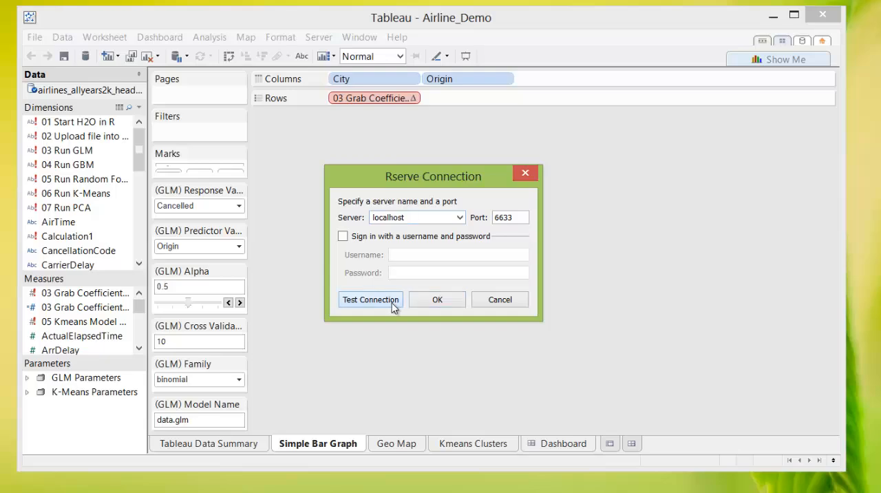
{"action": "left_click", "coordinate": [370, 299]}
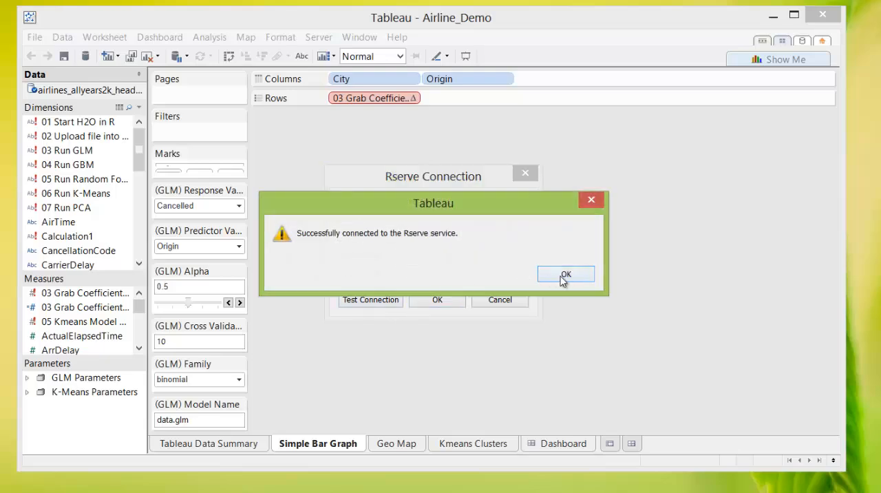
{"action": "left_click", "coordinate": [565, 274]}
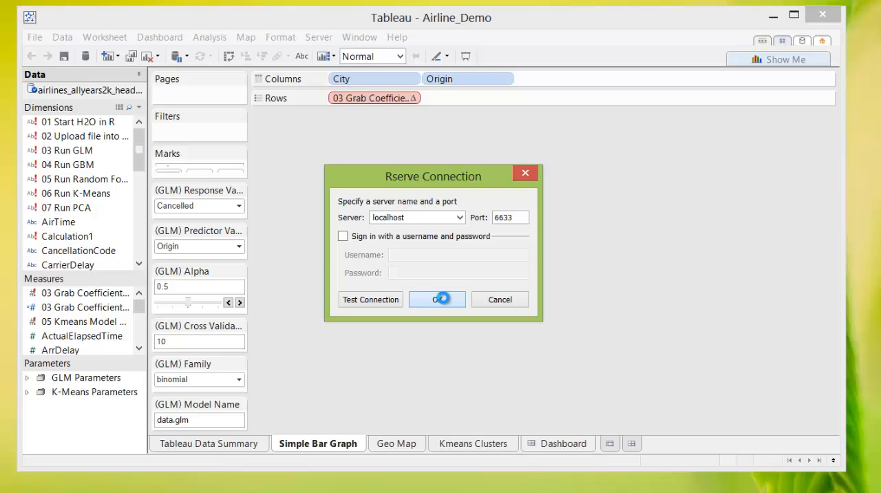
{"action": "left_click", "coordinate": [436, 299]}
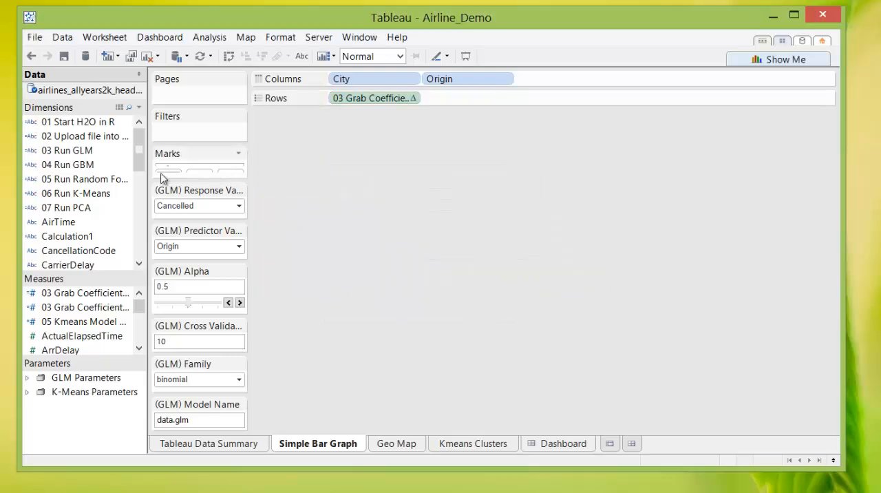
Run the '01 Start H2O in R' calculation from the Data pane
{"action": "left_click", "coordinate": [77, 122]}
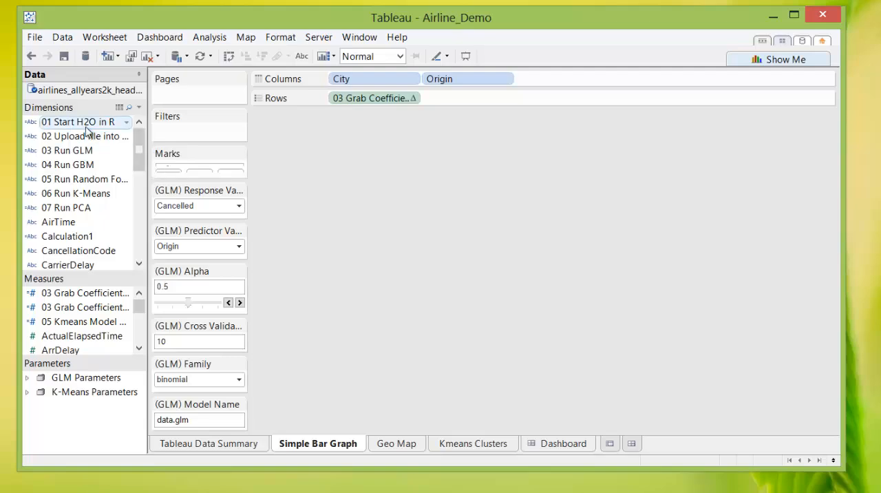
{"action": "left_click", "coordinate": [84, 122]}
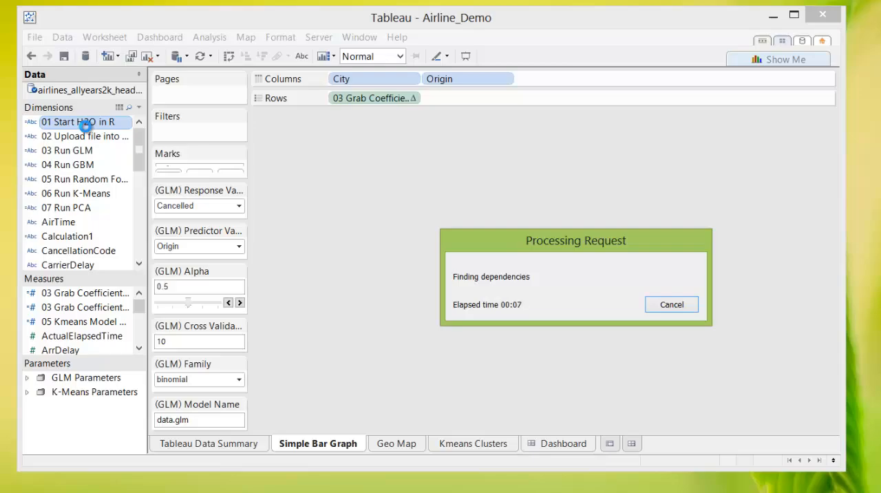
{"action": "left_click", "coordinate": [671, 304]}
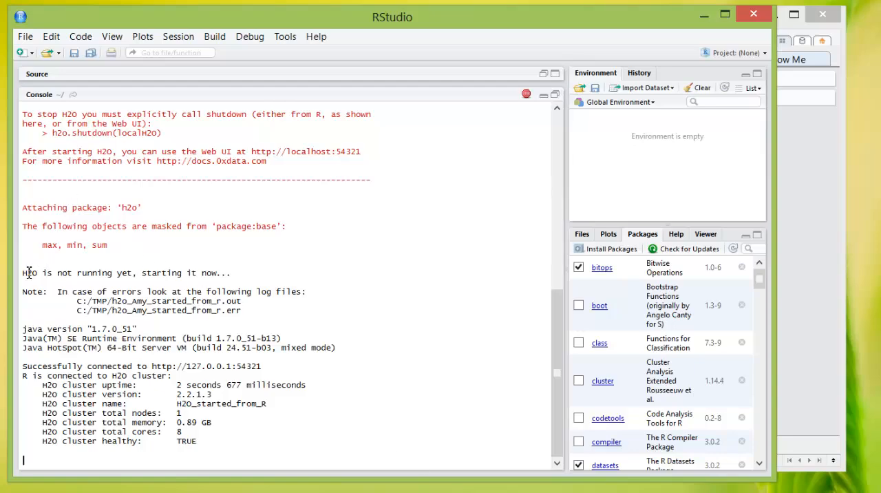
{"action": "left_click_drag", "start_coordinate": [39, 272], "coordinate": [199, 440]}
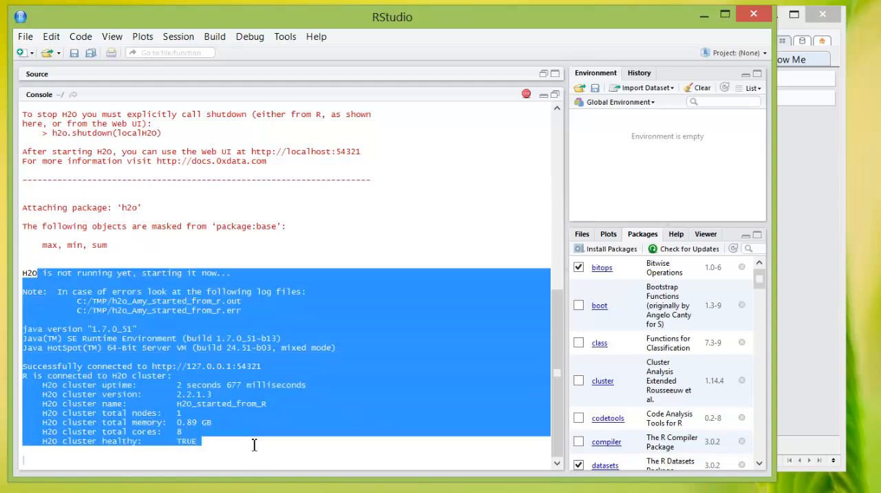
{"action": "left_click", "coordinate": [21, 371]}
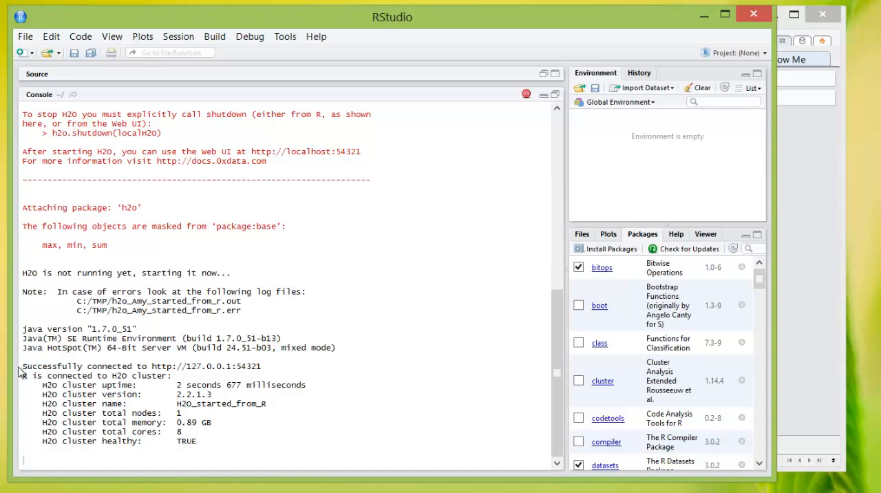
{"action": "left_click_drag", "start_coordinate": [22, 365], "coordinate": [227, 448]}
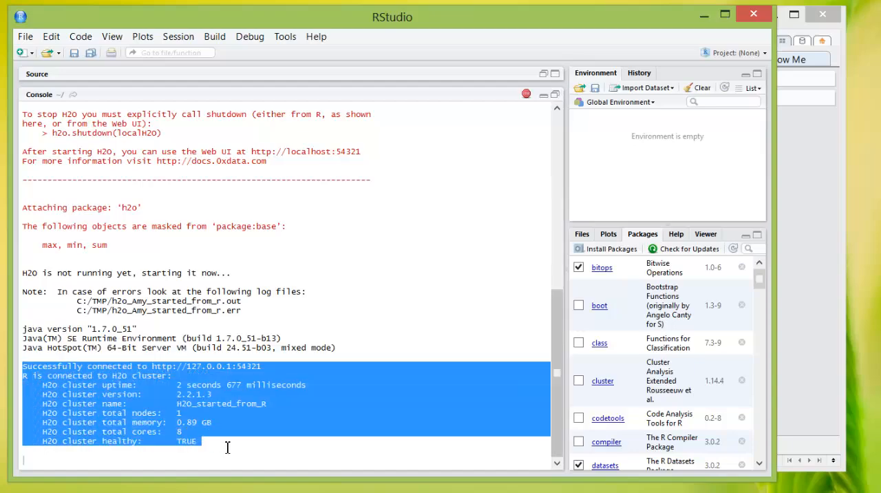
{"action": "left_click", "coordinate": [229, 447]}
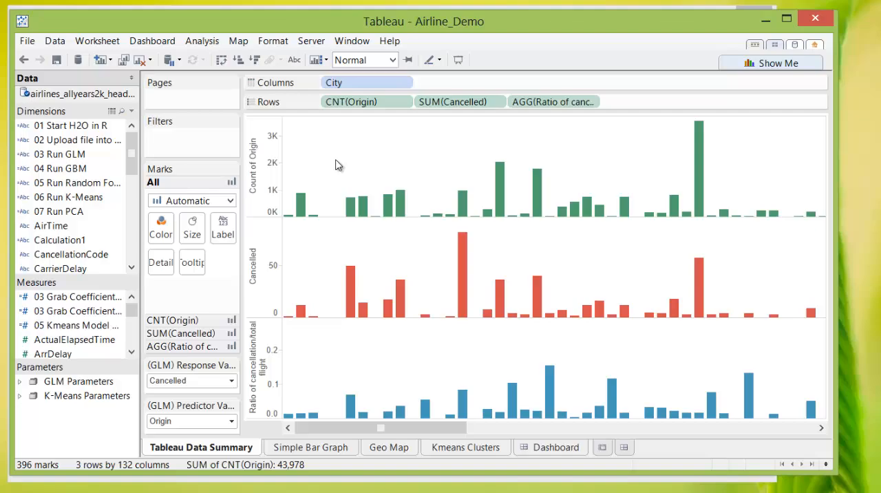
{"action": "mouse_move", "coordinate": [300, 292]}
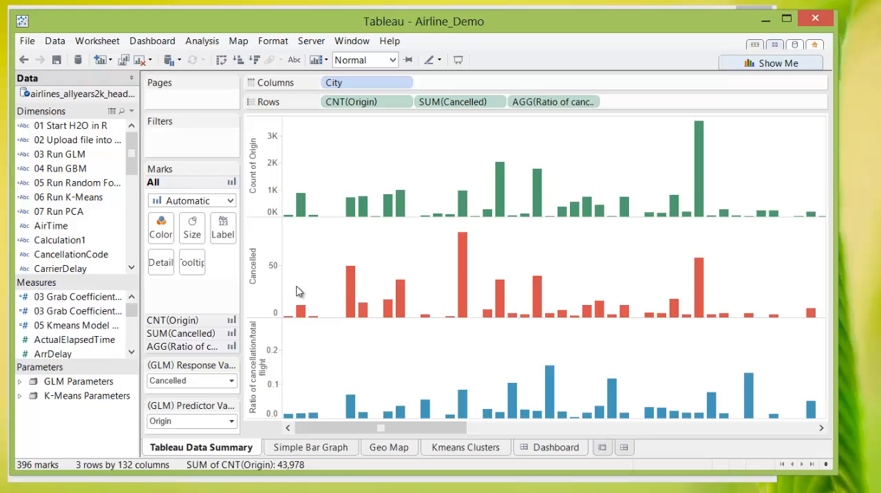
{"action": "mouse_move", "coordinate": [310, 388]}
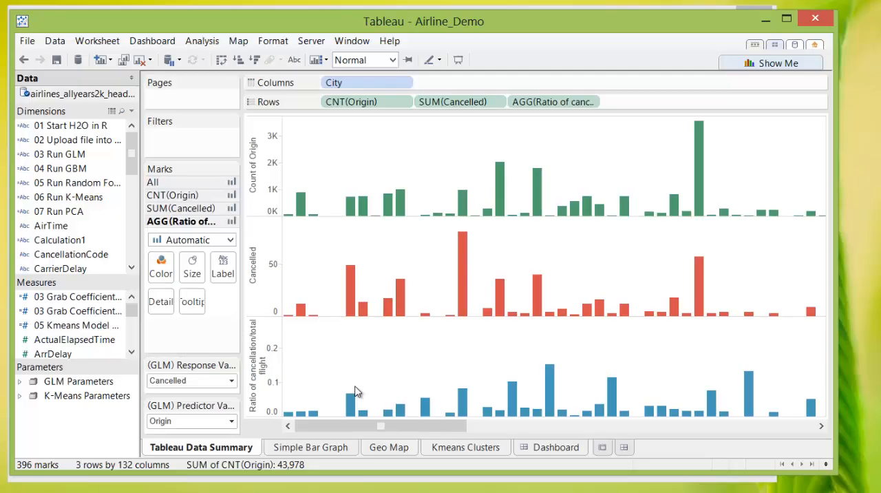
Inspect the Arlington cancellation ratio bar's tooltip on the Data Summary sheet
{"action": "left_click", "coordinate": [350, 404]}
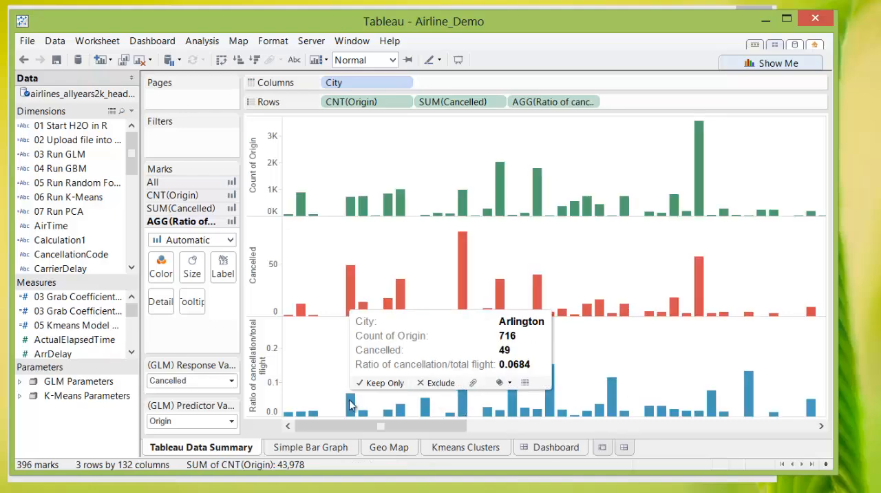
{"action": "left_click", "coordinate": [460, 406]}
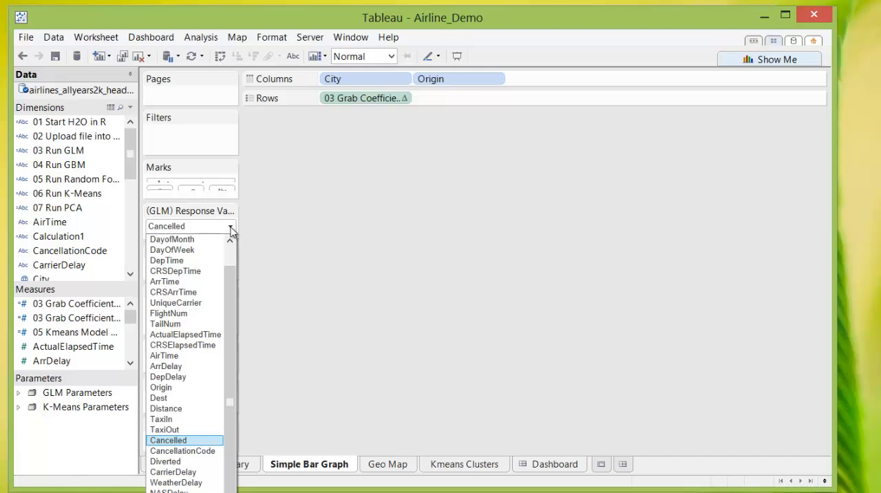
Keep Cancelled as the GLM response and run the 03 Run GLM calculation
{"action": "left_click", "coordinate": [167, 439]}
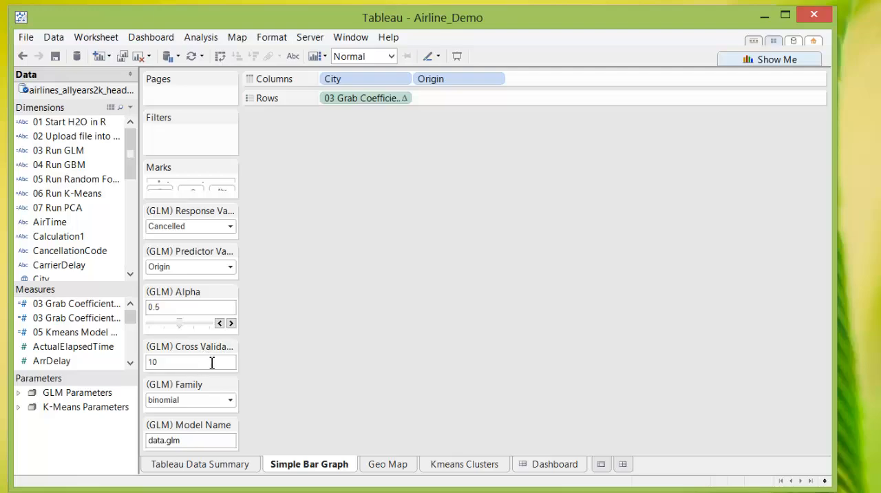
{"action": "left_click", "coordinate": [68, 136]}
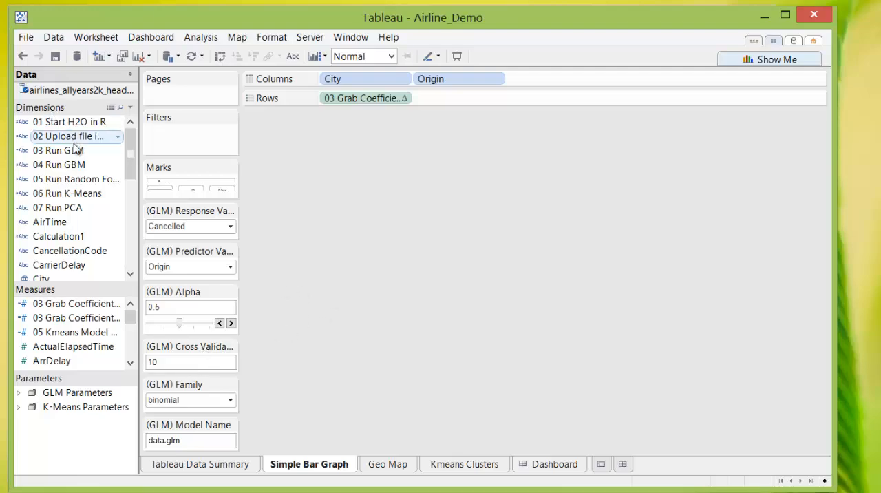
{"action": "left_click", "coordinate": [59, 150]}
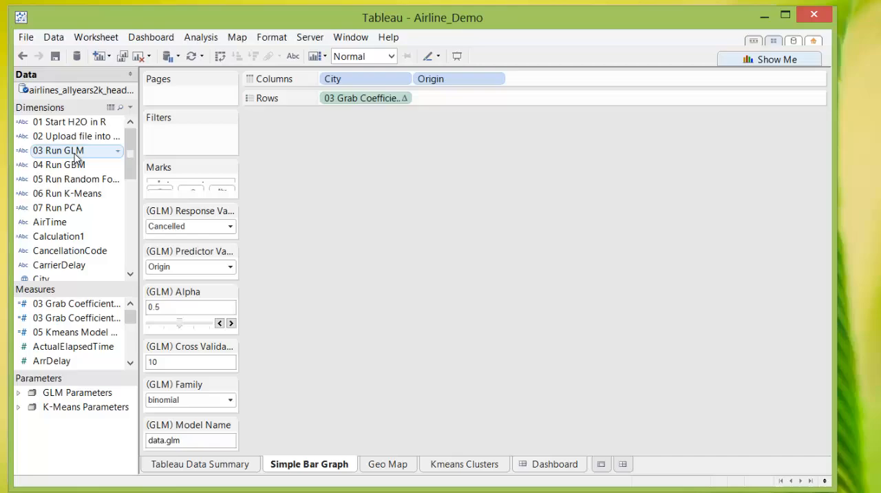
{"action": "left_click", "coordinate": [68, 150]}
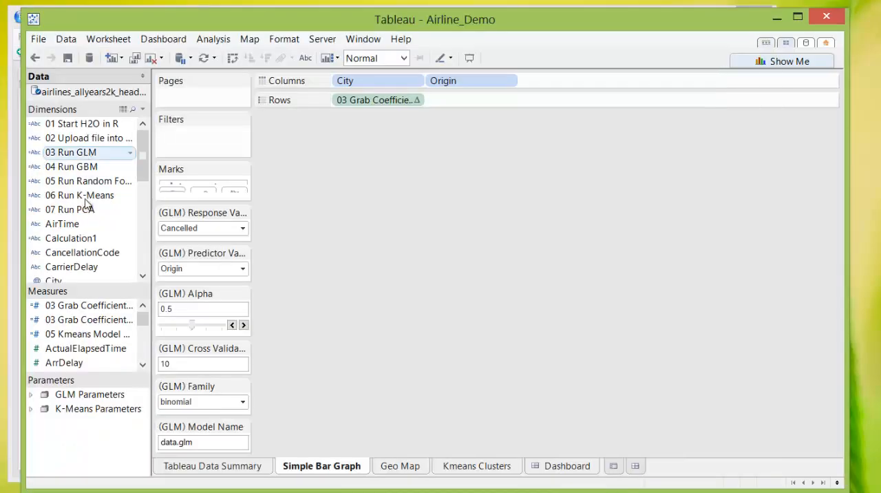
{"action": "mouse_move", "coordinate": [75, 305]}
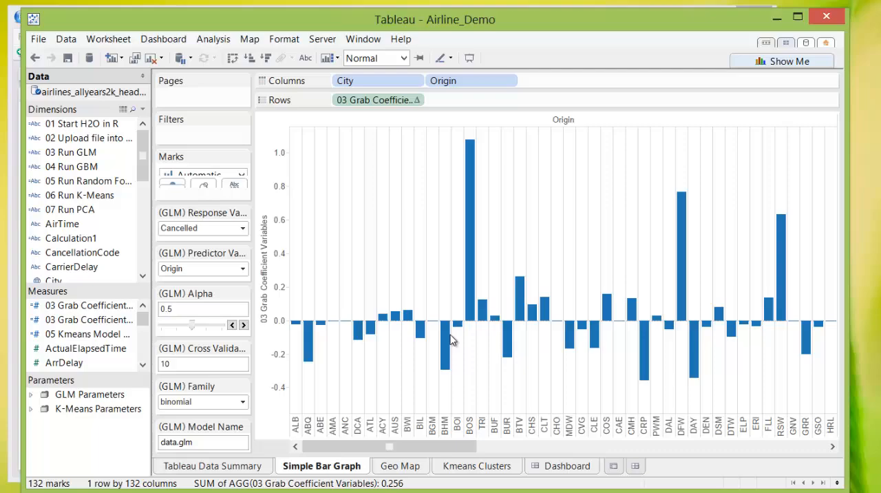
Change the GLM predictor variable from Origin to Dest
{"action": "left_click", "coordinate": [469, 206]}
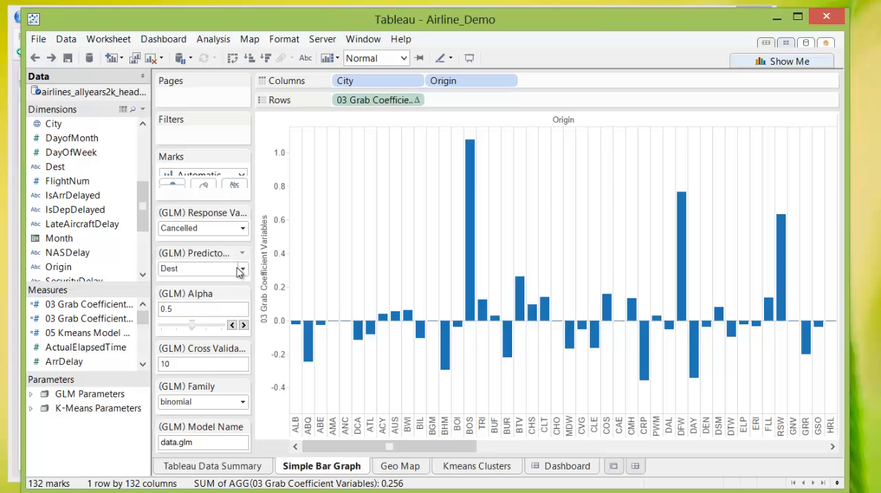
{"action": "left_click", "coordinate": [240, 268]}
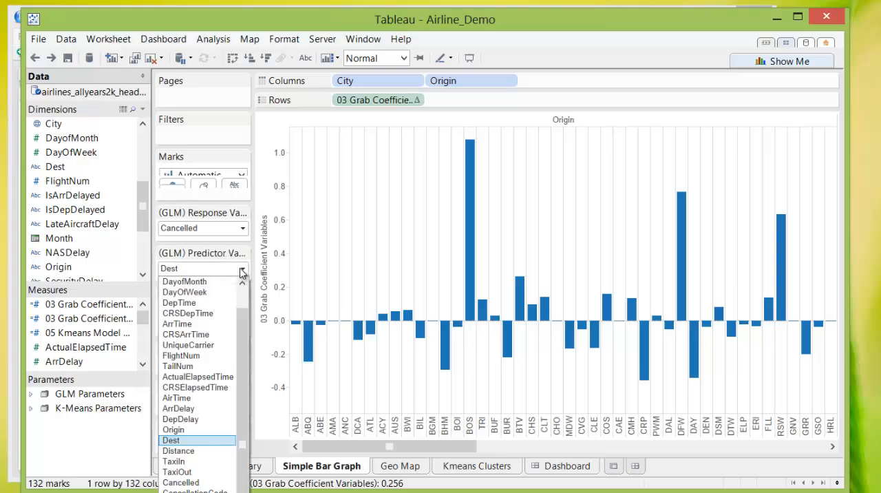
{"action": "right_click", "coordinate": [377, 99]}
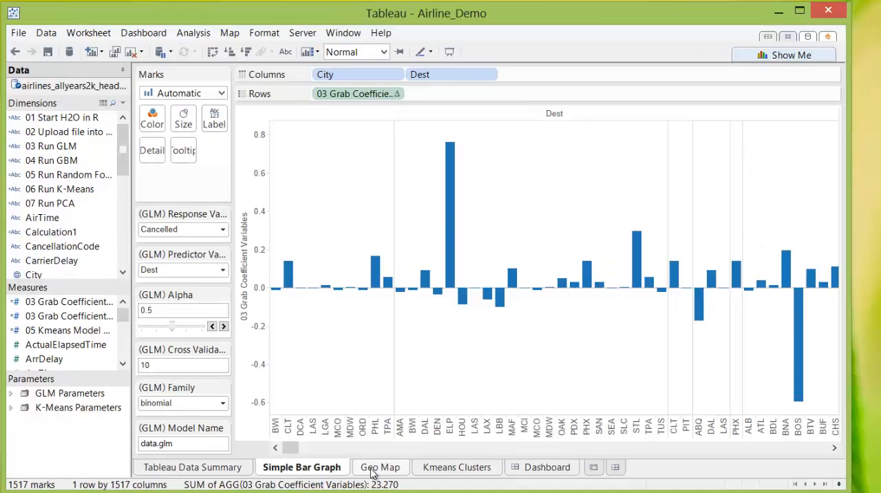
Switch to the Geo Map sheet of GLM coefficient circles
{"action": "left_click", "coordinate": [379, 467]}
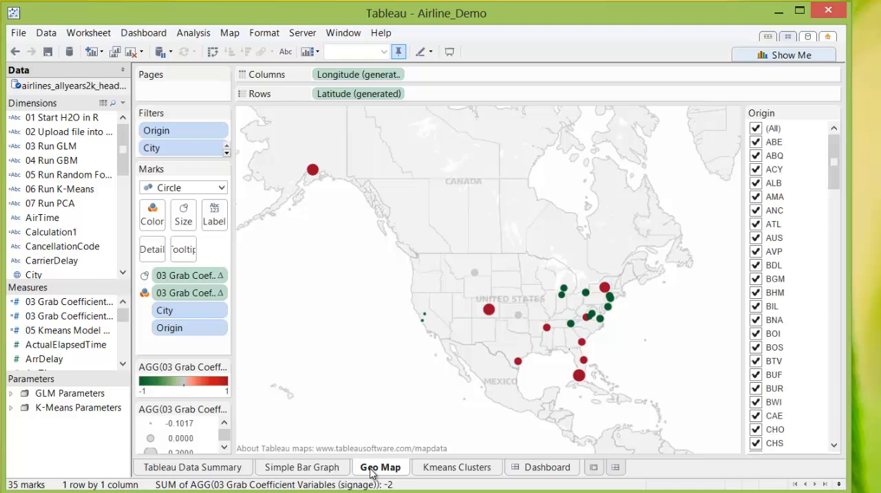
{"action": "mouse_move", "coordinate": [342, 206]}
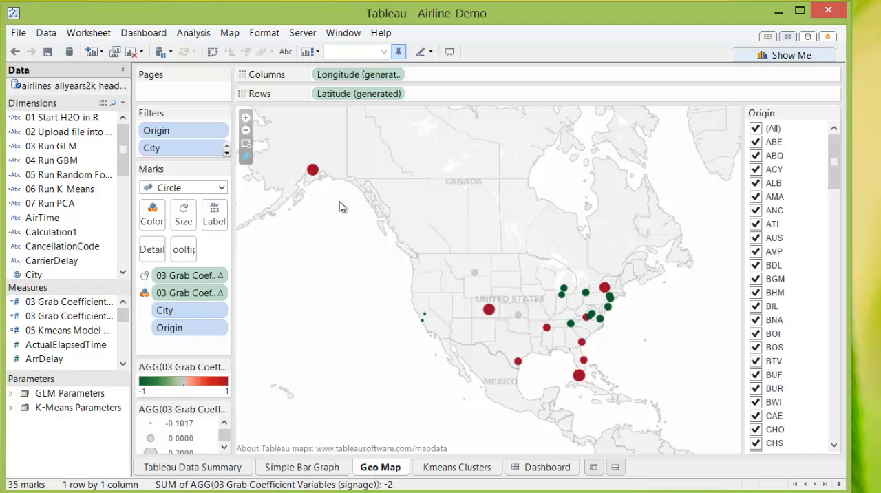
{"action": "mouse_move", "coordinate": [289, 198]}
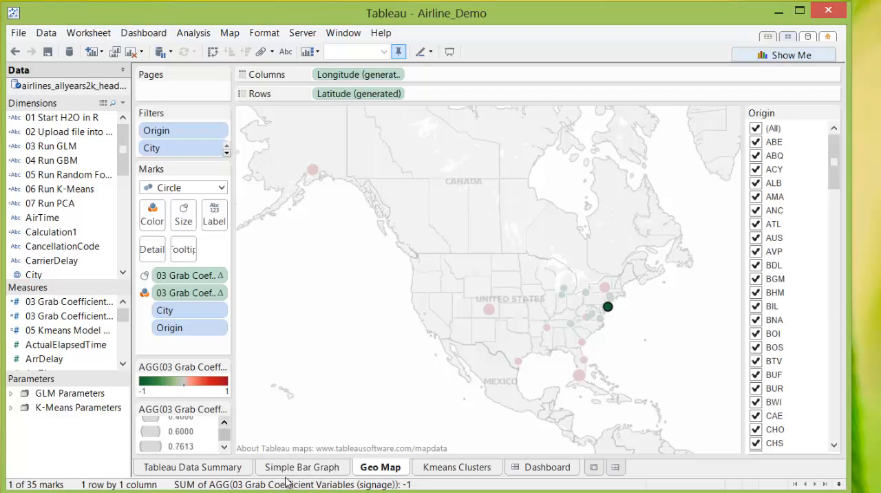
Revisit the bar graph's predictor choice, then move to the Kmeans Clusters sheet
{"action": "left_click", "coordinate": [302, 466]}
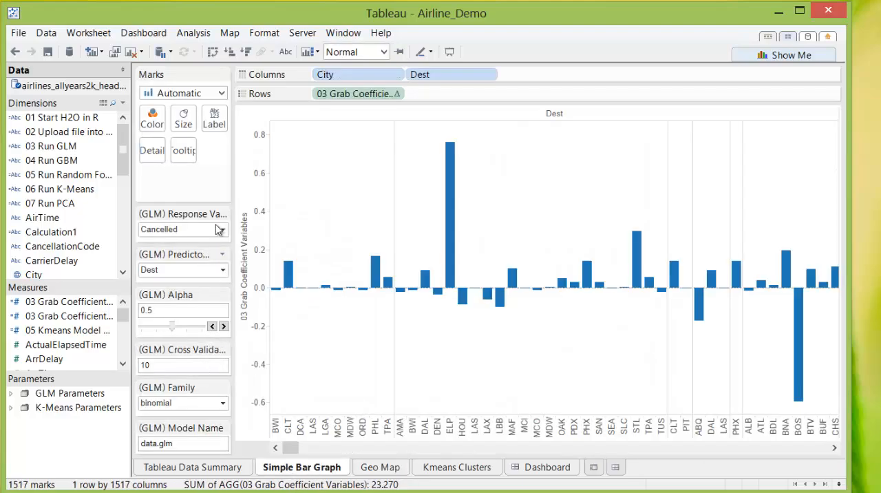
{"action": "mouse_move", "coordinate": [224, 287]}
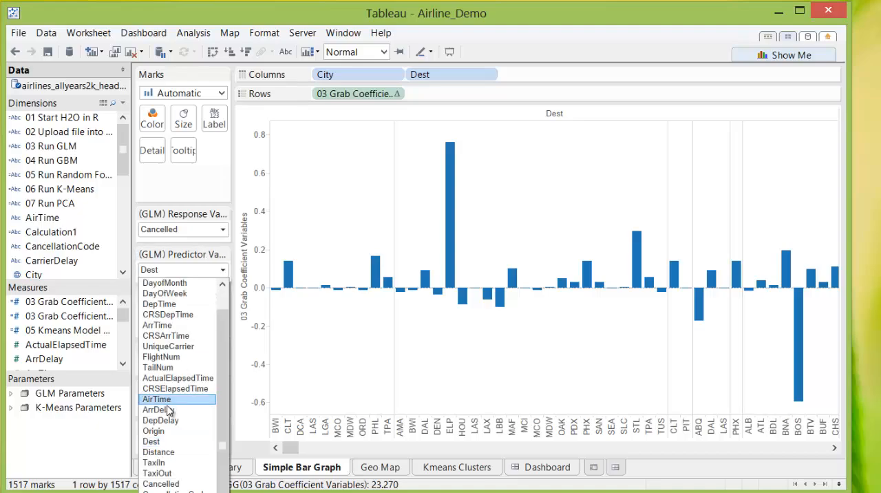
{"action": "left_click", "coordinate": [380, 466]}
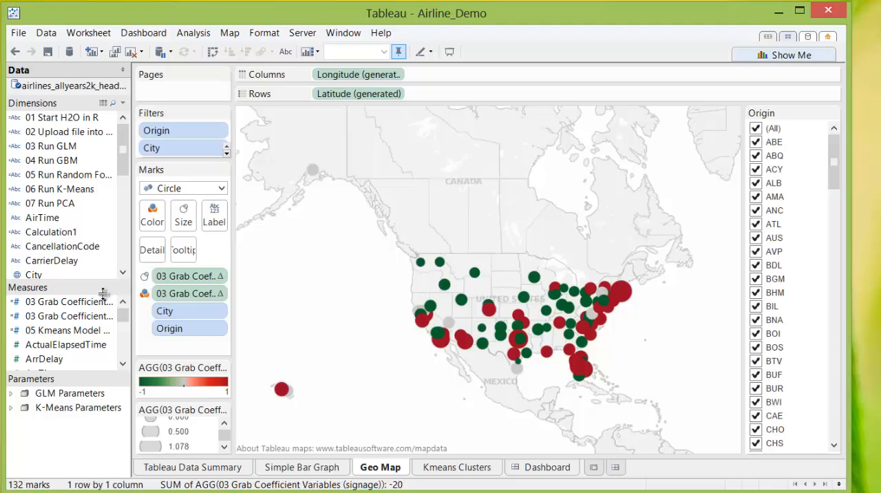
{"action": "mouse_move", "coordinate": [337, 317]}
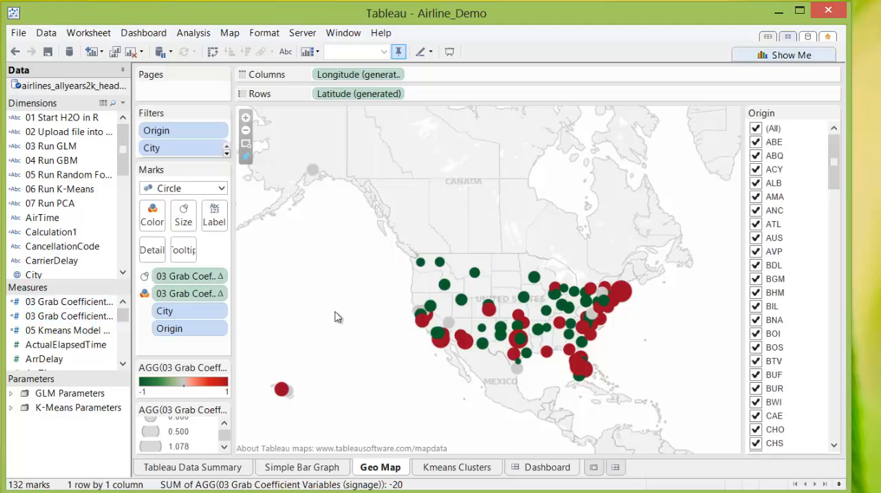
{"action": "mouse_move", "coordinate": [628, 304]}
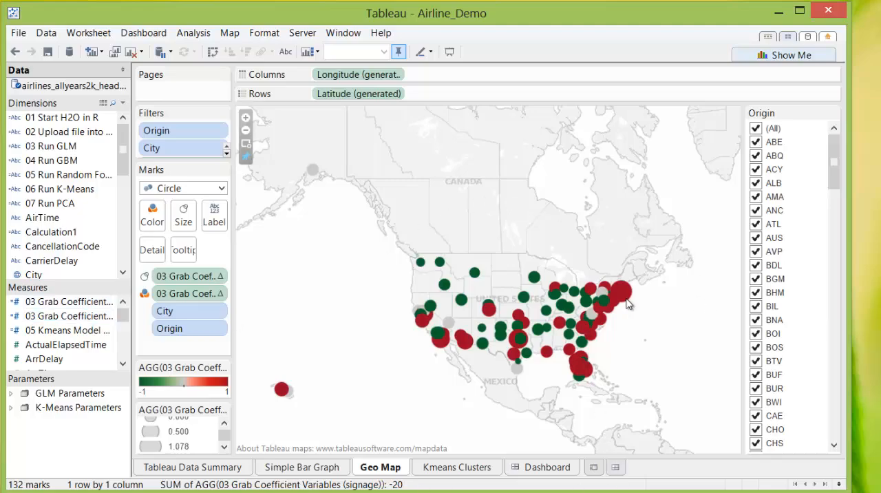
{"action": "left_click", "coordinate": [619, 291]}
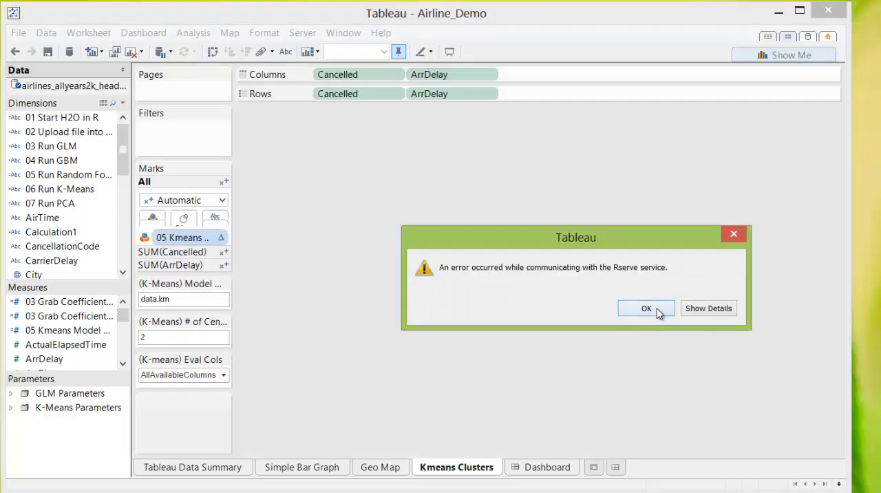
Dismiss the Rserve communication error dialog
{"action": "left_click", "coordinate": [644, 308]}
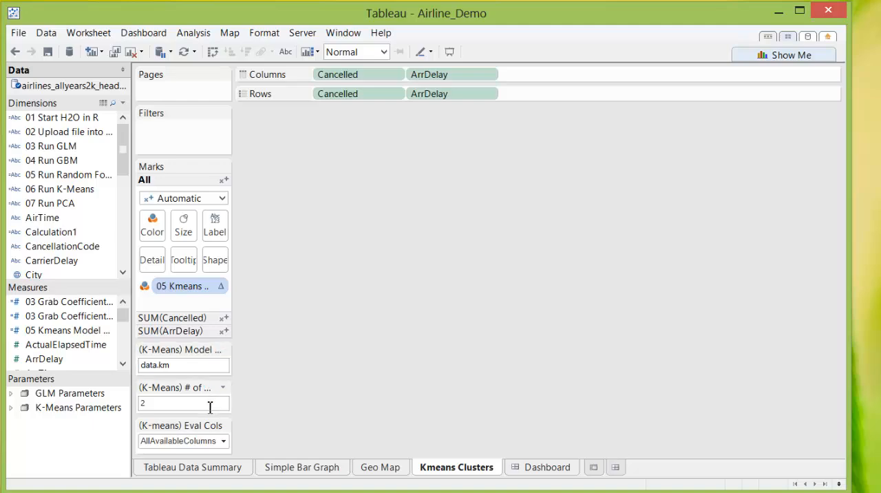
{"action": "mouse_move", "coordinate": [182, 422]}
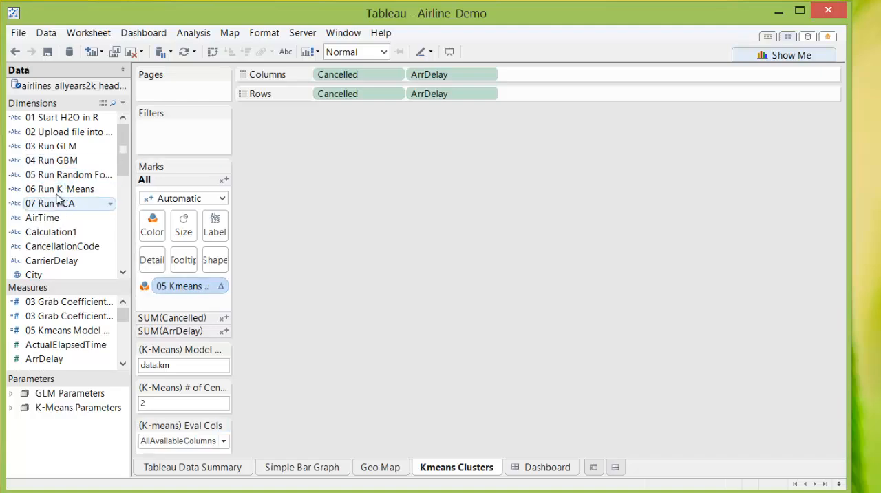
Select Data pane fields, including the K-means model calculation
{"action": "left_click", "coordinate": [59, 188]}
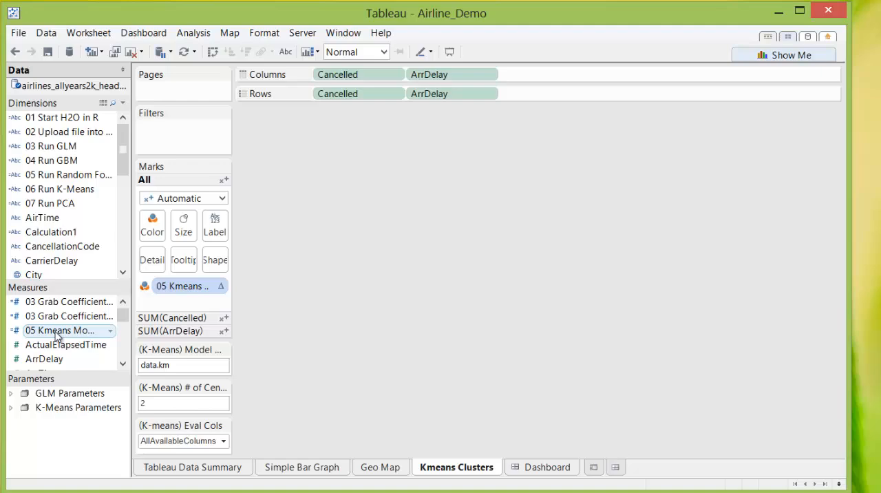
{"action": "left_click", "coordinate": [55, 330]}
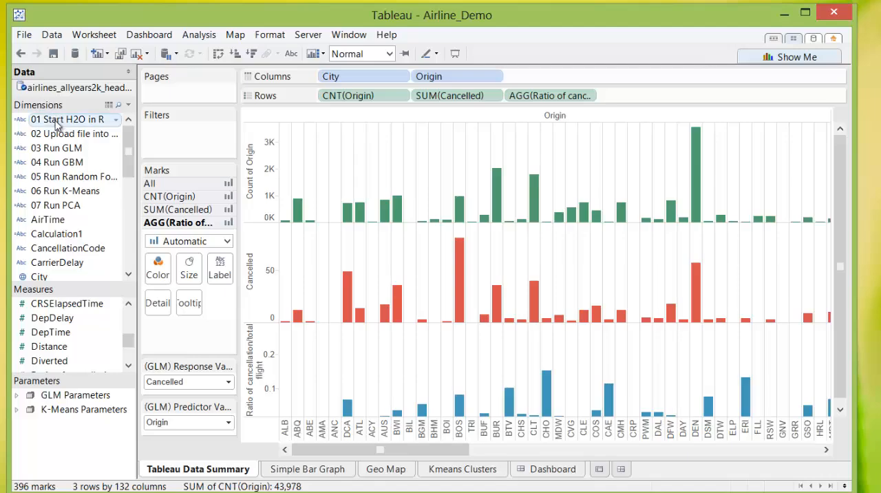
{"action": "mouse_move", "coordinate": [59, 162]}
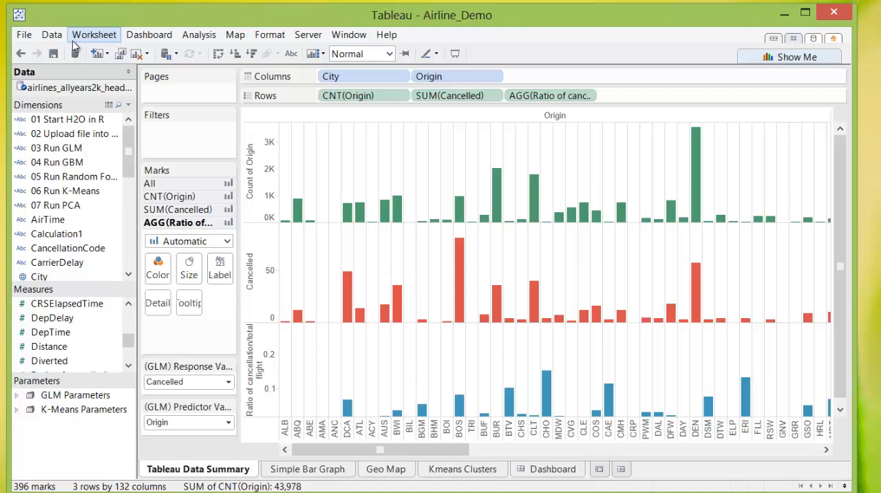
Edit the connection of the airlines data source from its Data pane menu
{"action": "left_click", "coordinate": [94, 35]}
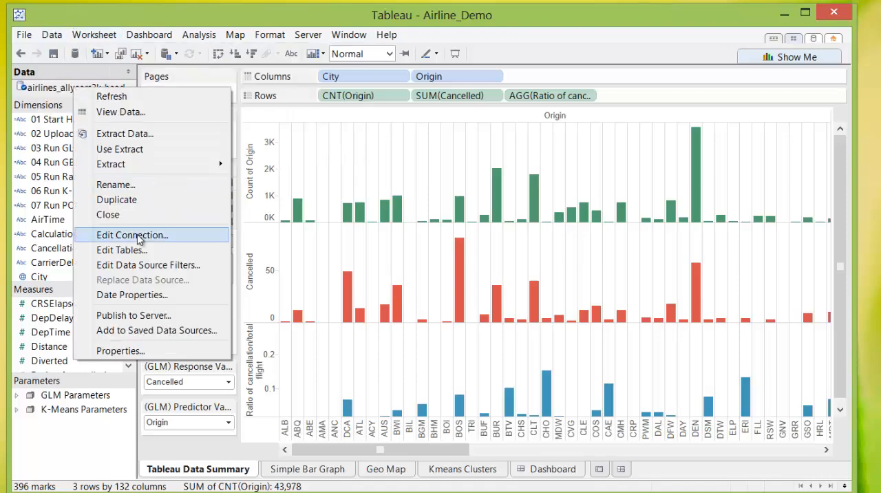
{"action": "left_click", "coordinate": [133, 235]}
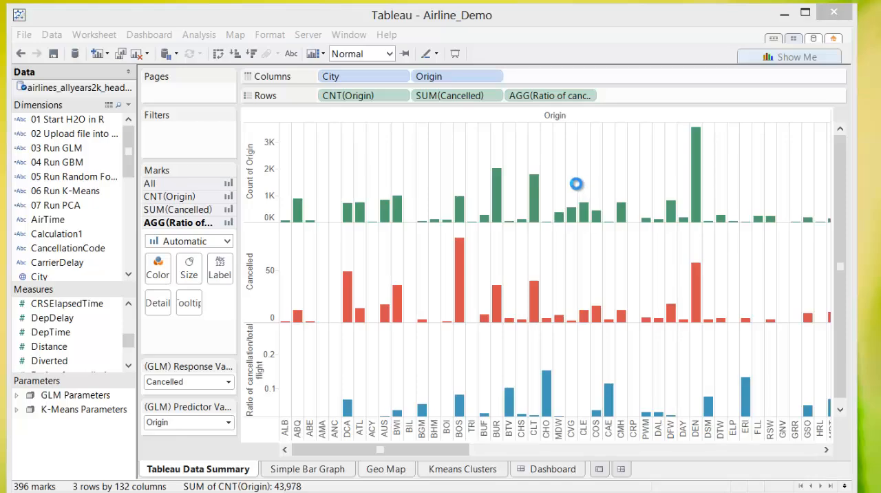